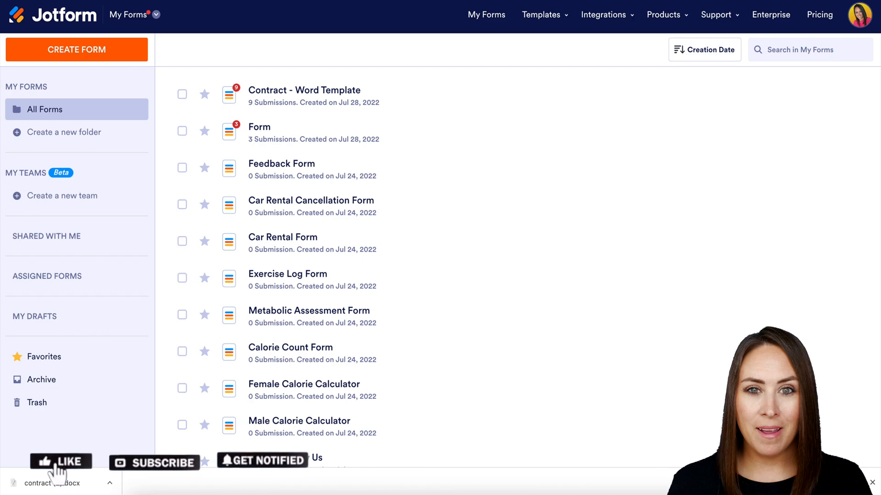
# Start a new form through Import Form and choose Import PDF form to reach Smart PDF Forms.
pyautogui.click(154, 461)
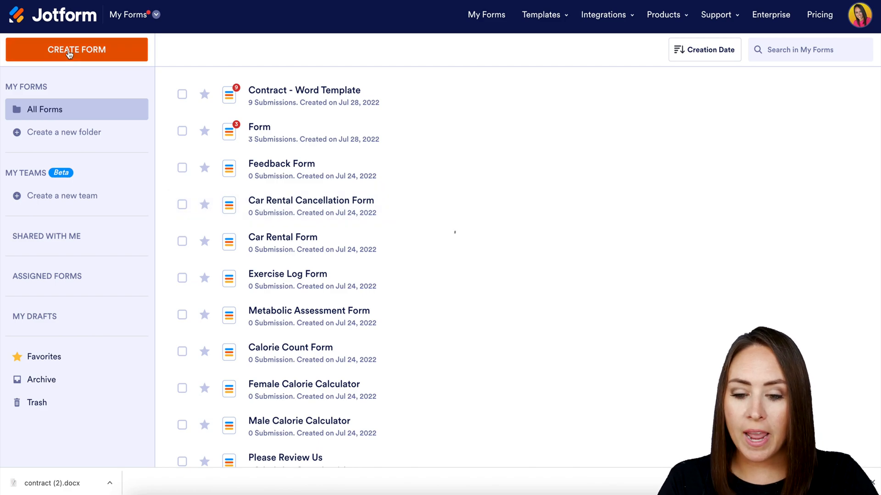
pyautogui.click(76, 50)
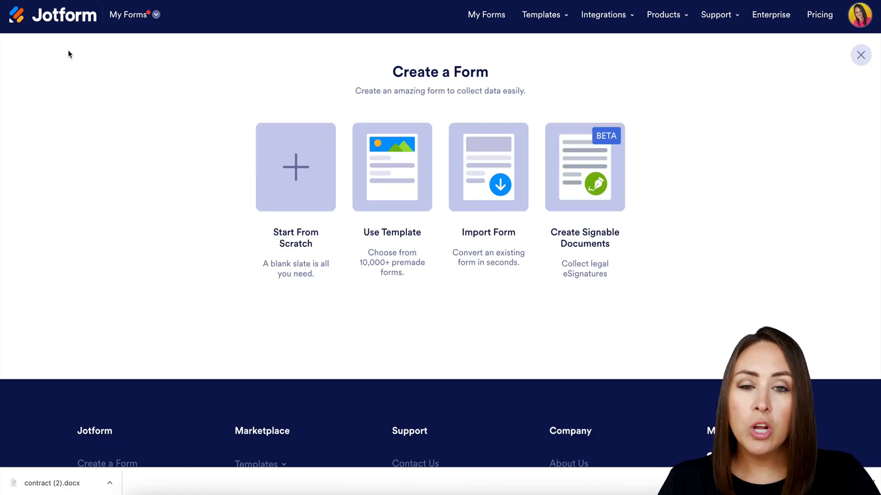
pyautogui.moveTo(488, 167)
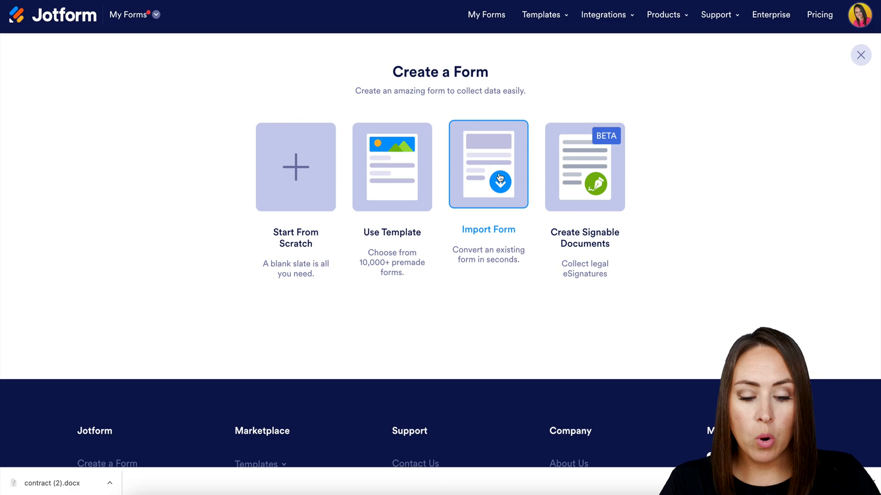
pyautogui.click(487, 164)
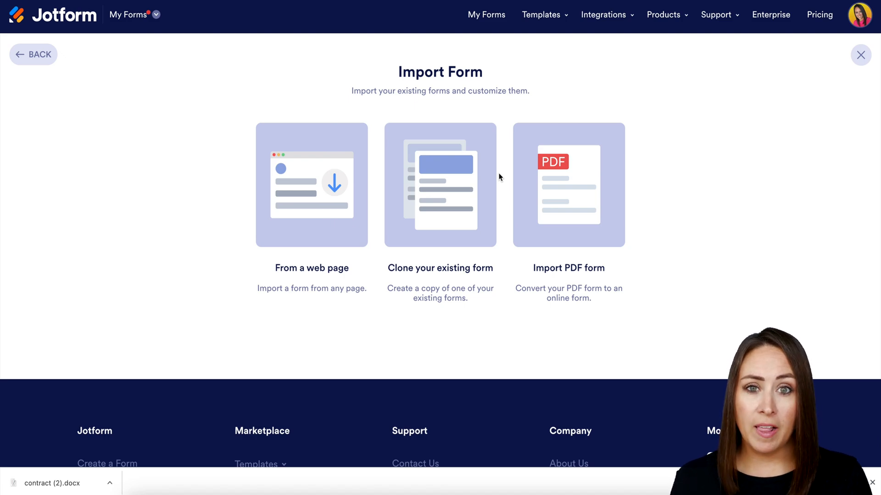
pyautogui.moveTo(508, 177)
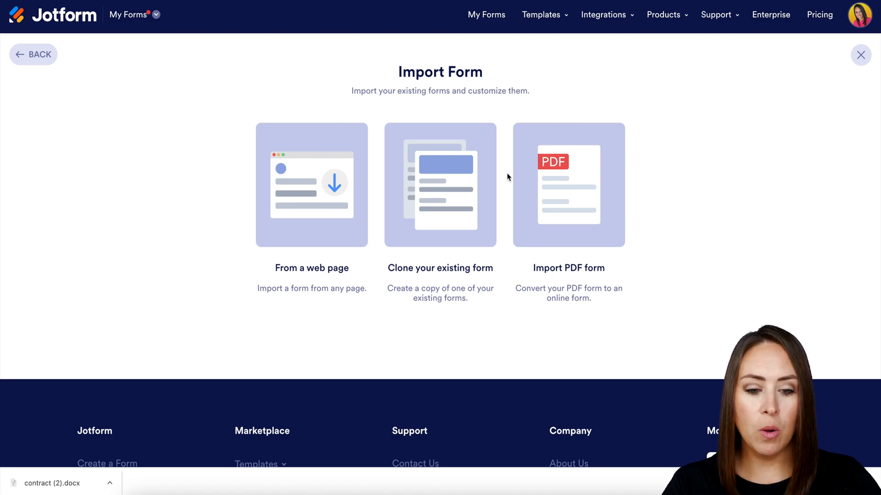
pyautogui.click(568, 185)
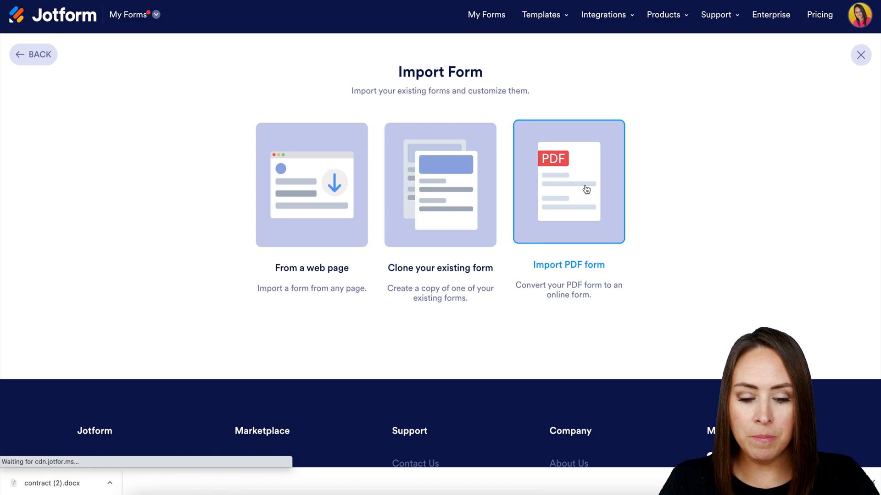
pyautogui.click(568, 181)
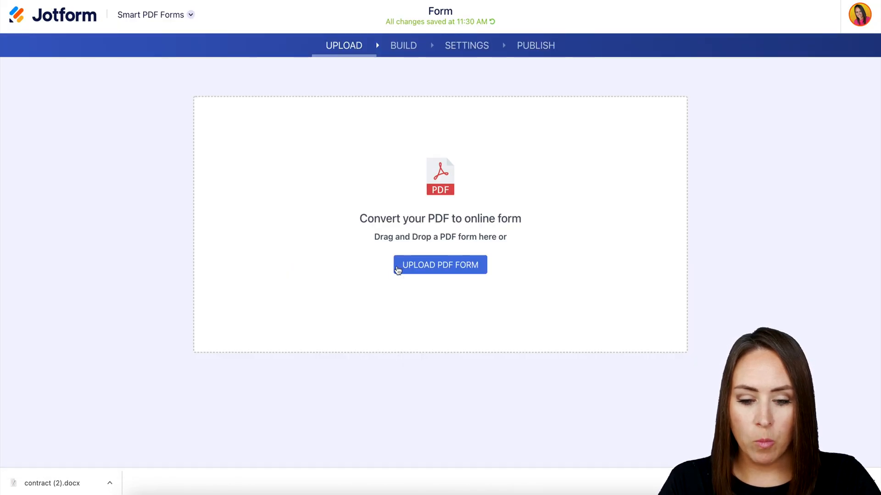
# Upload the Permission Slip PDF from Downloads for conversion into an online form.
pyautogui.click(440, 265)
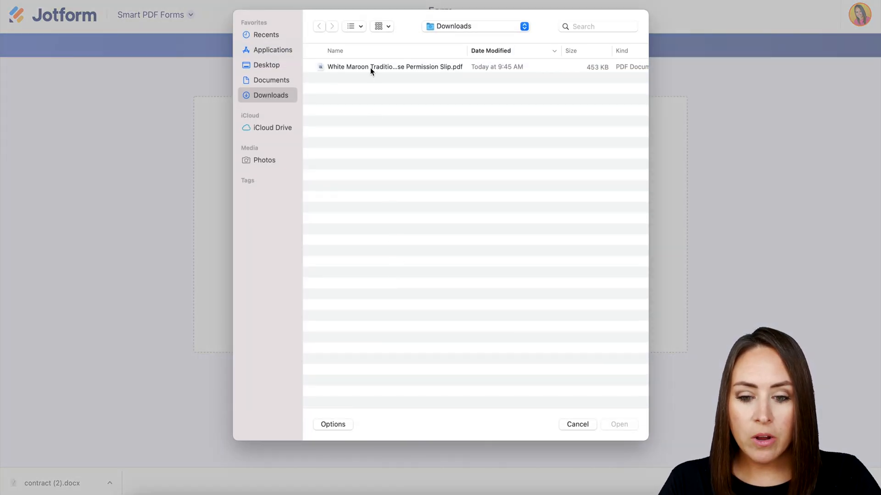
pyautogui.click(394, 66)
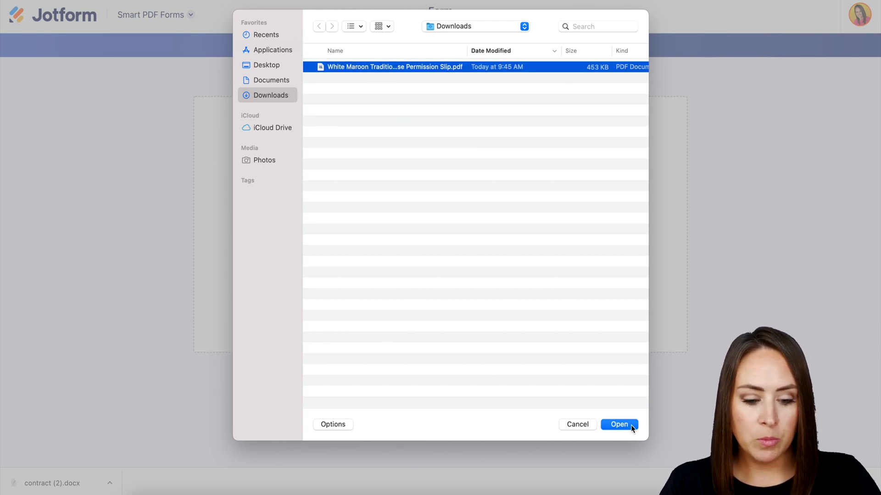
pyautogui.click(619, 424)
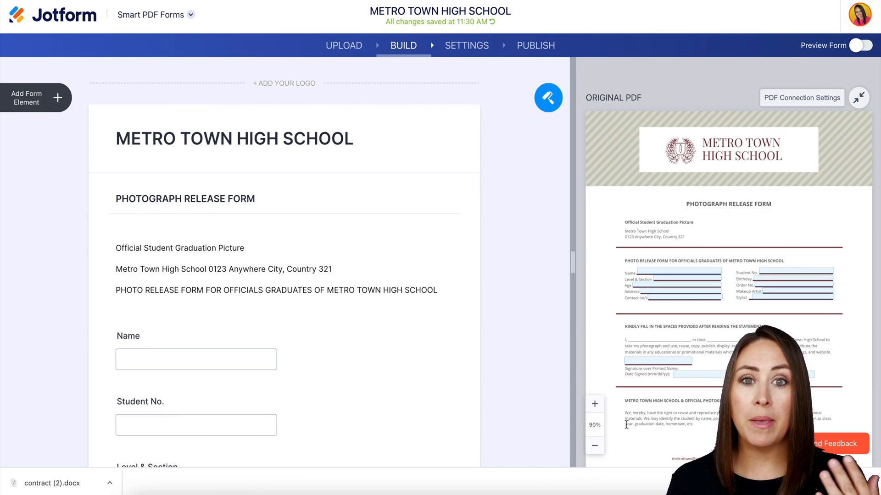
pyautogui.moveTo(293, 337)
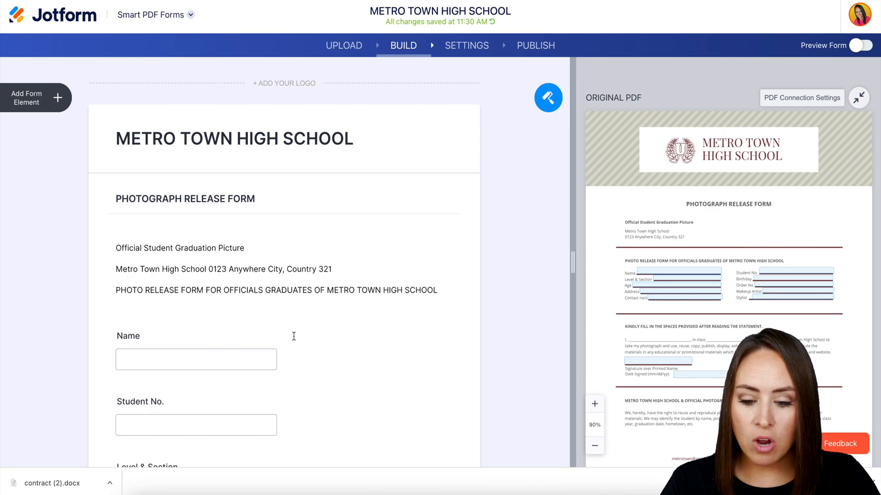
# Select the Name and Address fields to highlight their matching areas on the original PDF.
pyautogui.click(195, 360)
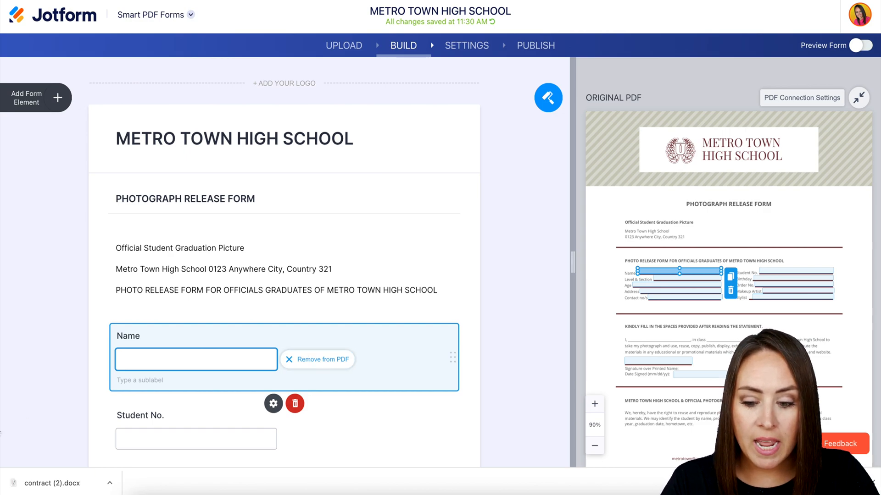
pyautogui.scroll(-3)
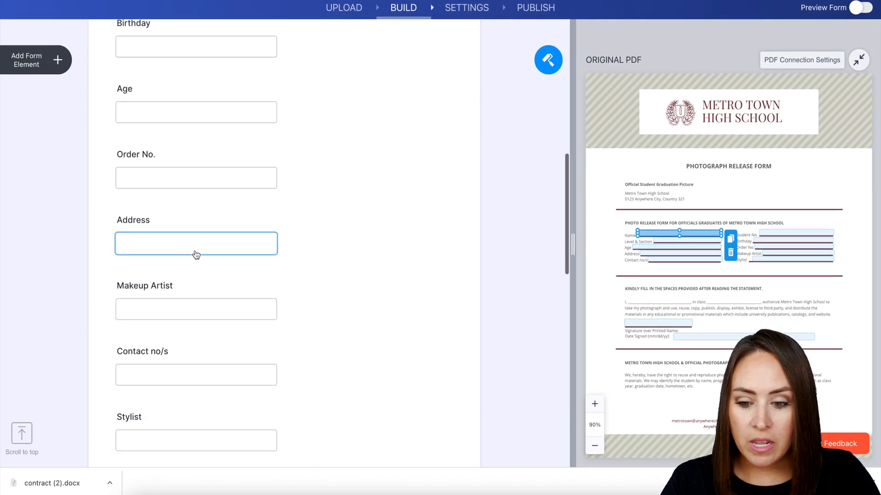
pyautogui.click(196, 243)
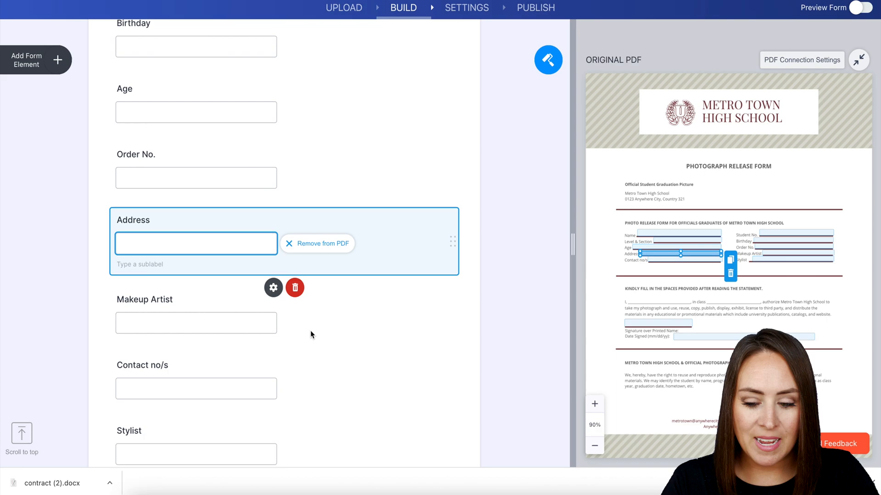
pyautogui.scroll(-3)
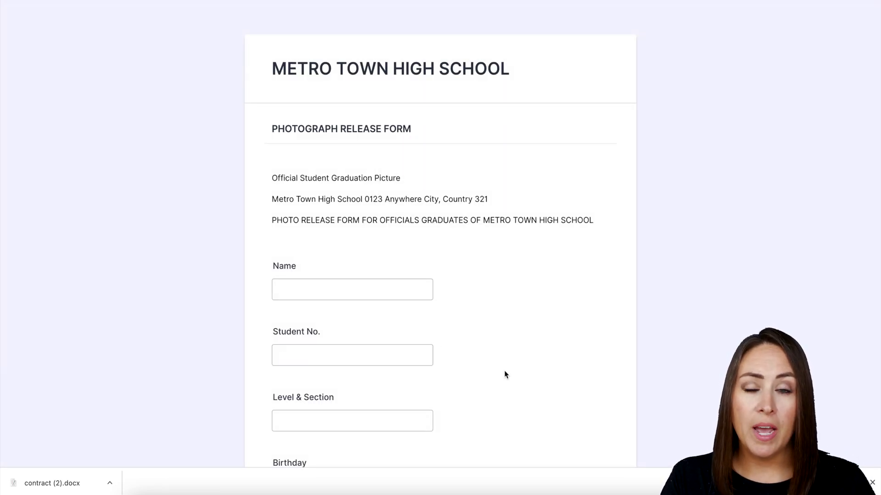
pyautogui.moveTo(412, 328)
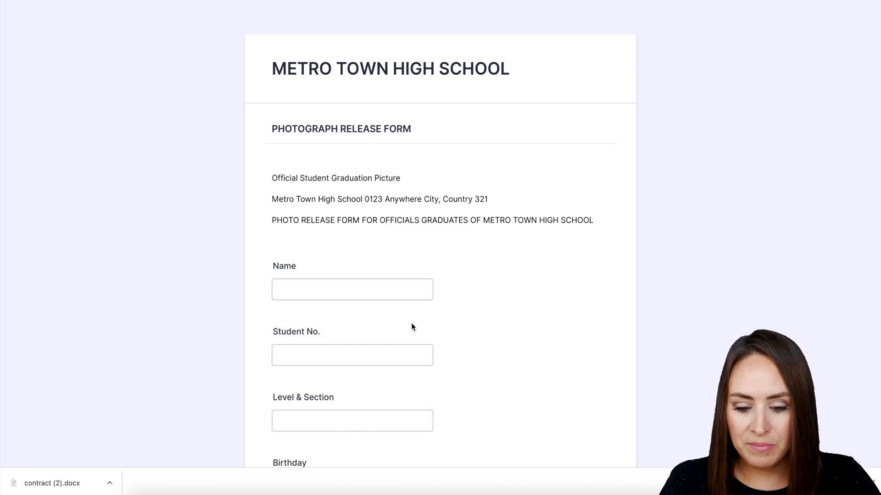
# Handwrite the date 7-28-22 in the Date Signed box and preview the filled permission slip as a PDF.
pyautogui.scroll(-3)
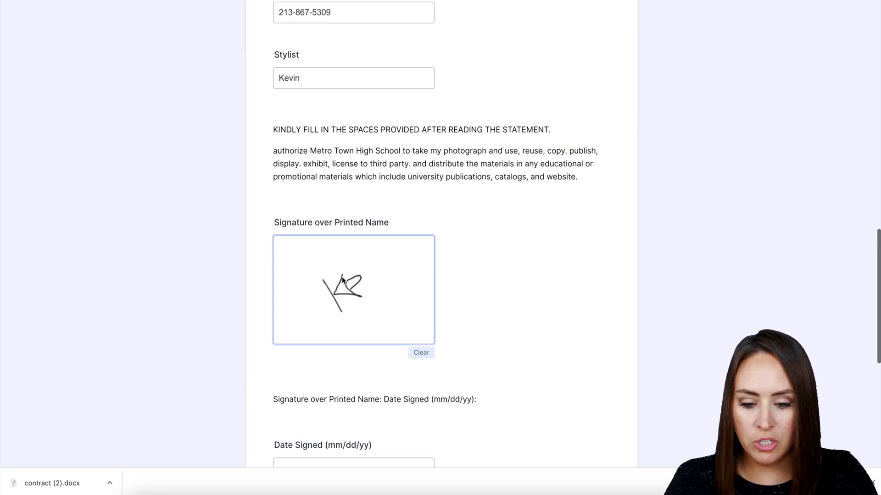
pyautogui.scroll(-3)
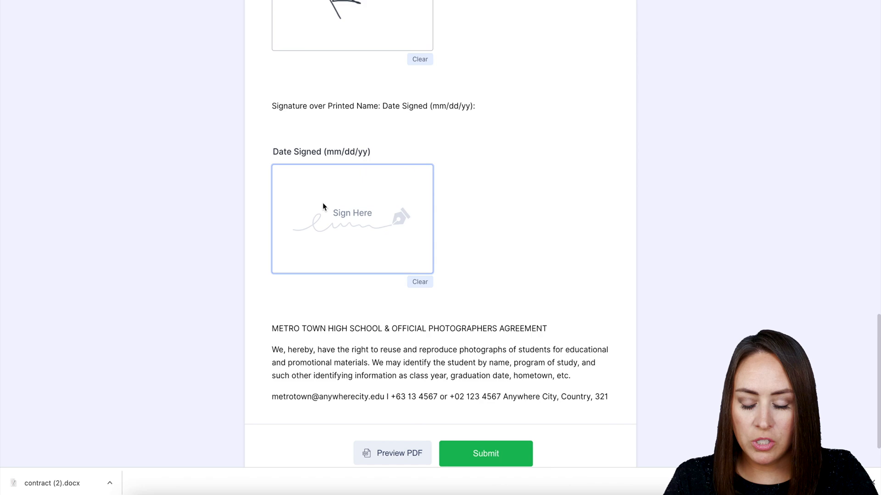
pyautogui.moveTo(295, 208); pyautogui.dragTo(306, 236)
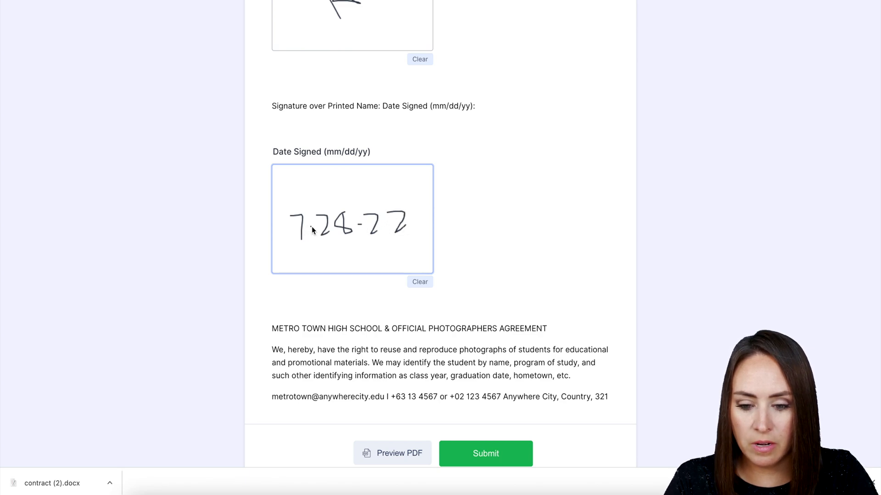
pyautogui.scroll(-3)
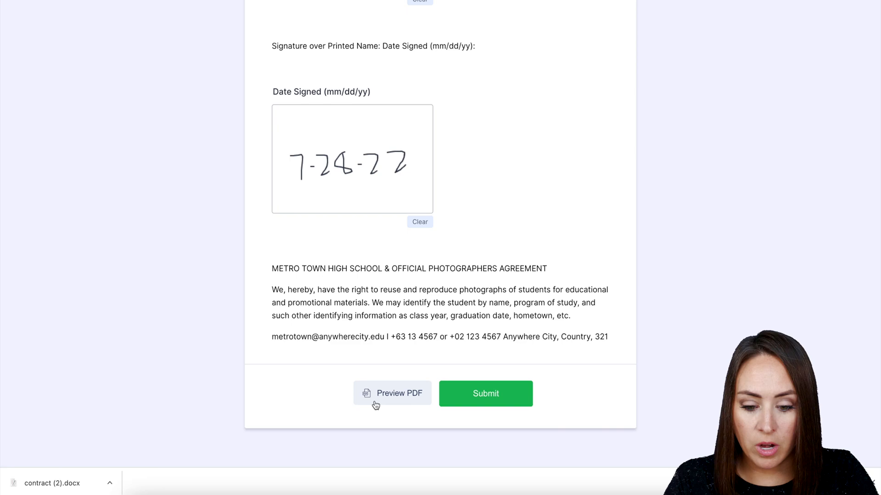
pyautogui.moveTo(374, 397)
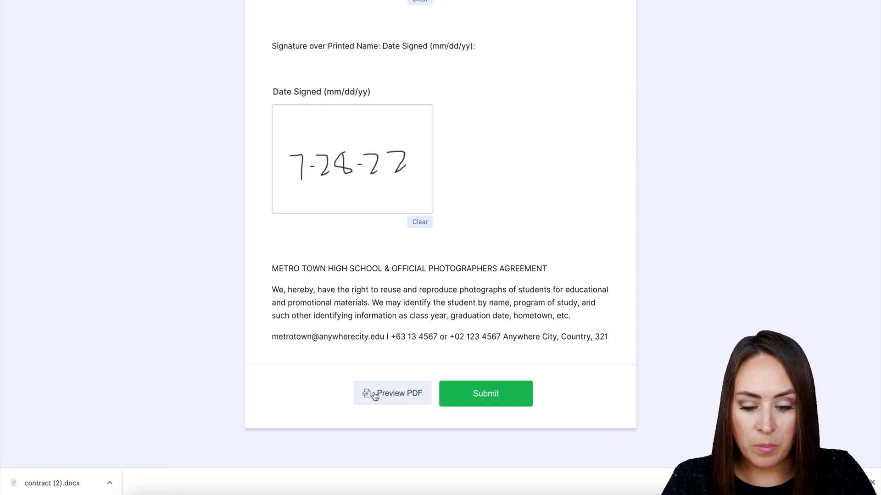
pyautogui.click(391, 394)
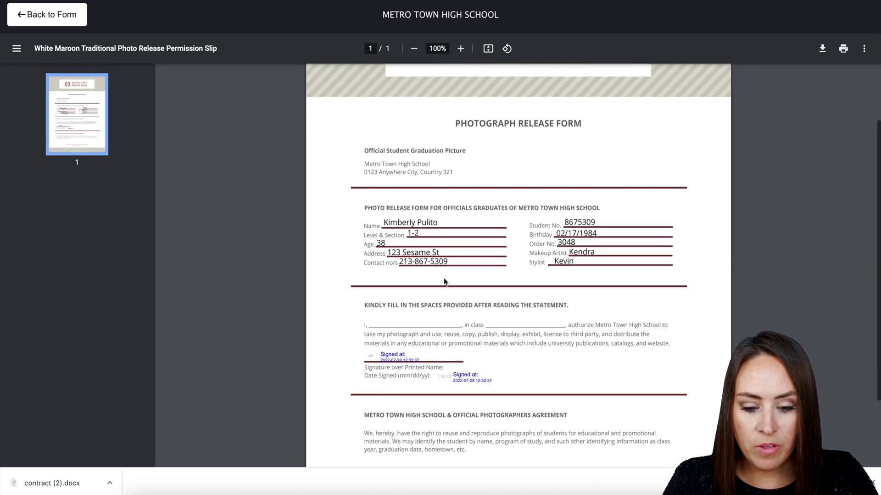
pyautogui.scroll(-3)
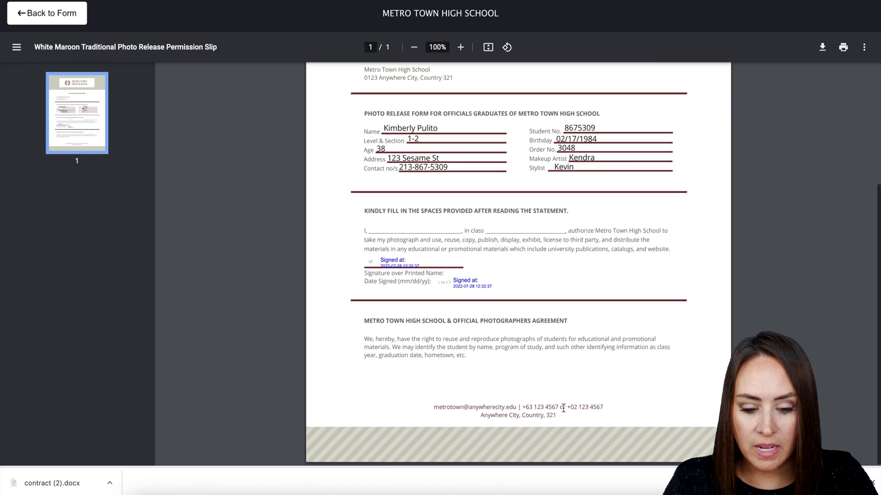
pyautogui.scroll(3)
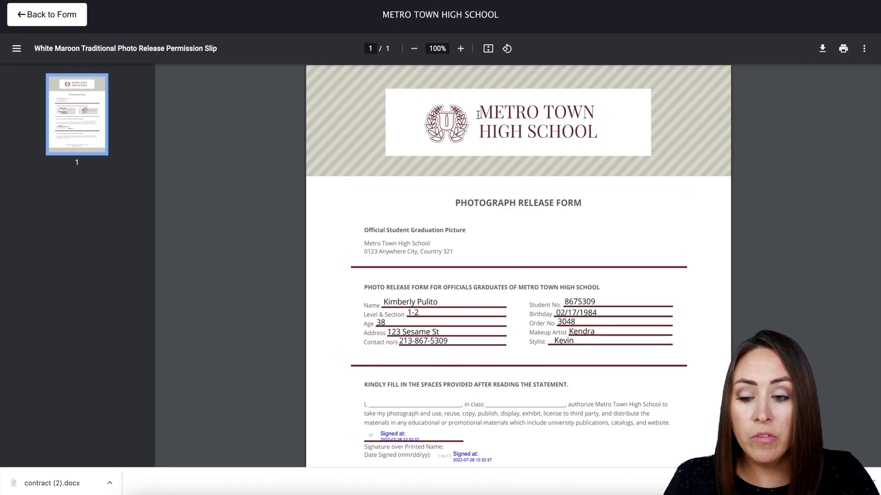
# Return from the PDF preview and submit the filled permission slip.
pyautogui.click(47, 14)
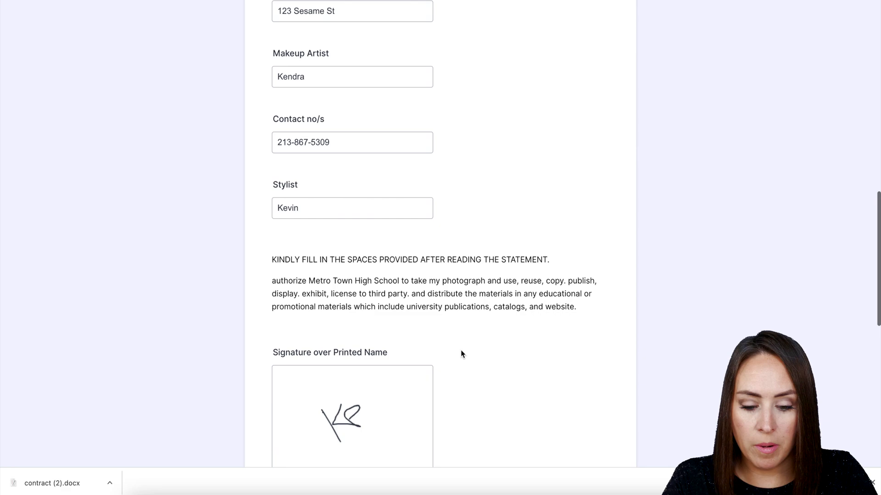
pyautogui.click(485, 394)
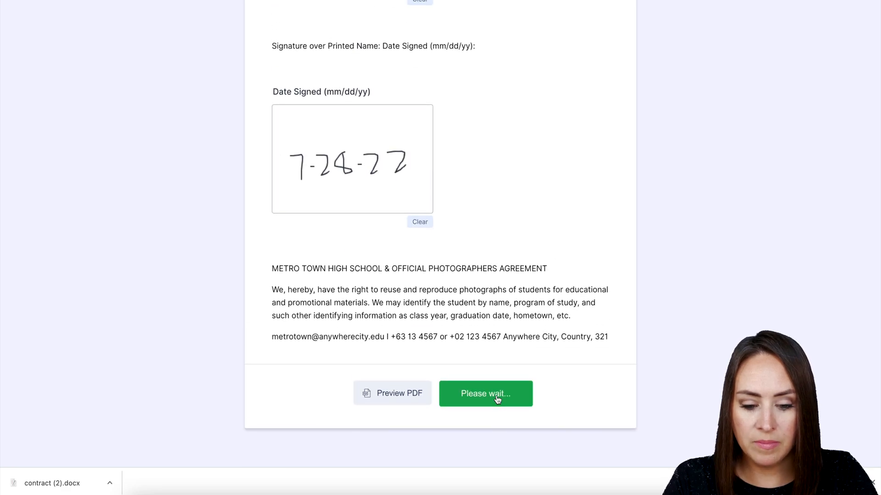
pyautogui.click(484, 393)
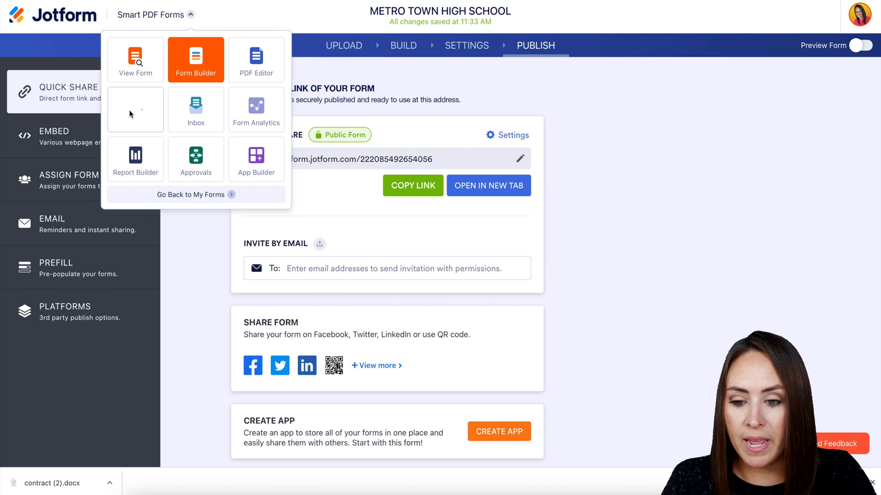
# Open the form's submissions in Tables, download them as Excel and select the single entry.
pyautogui.click(135, 109)
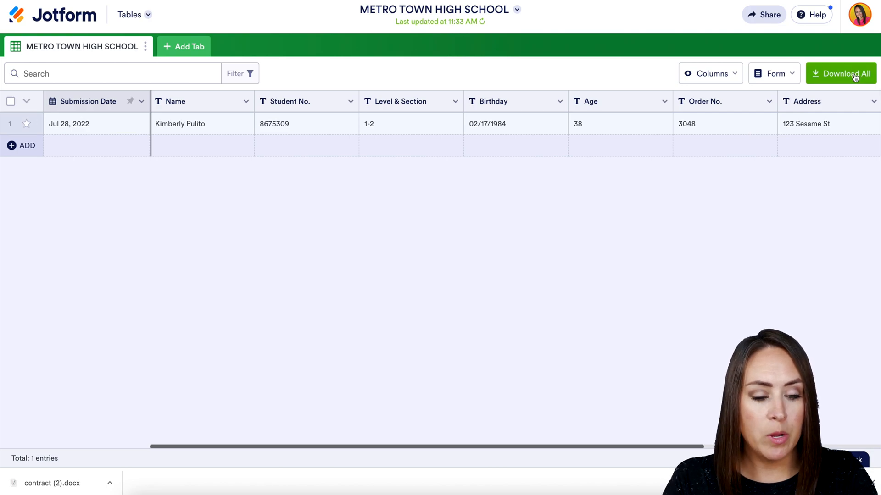
pyautogui.click(845, 73)
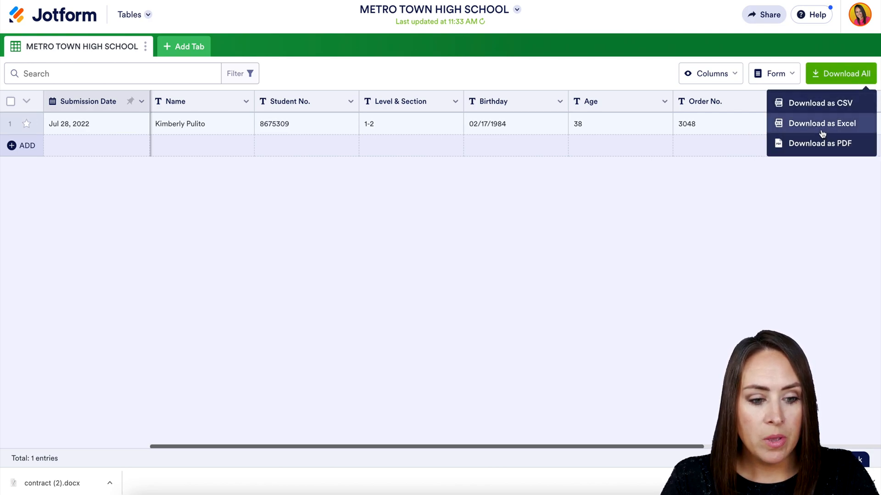
pyautogui.click(822, 123)
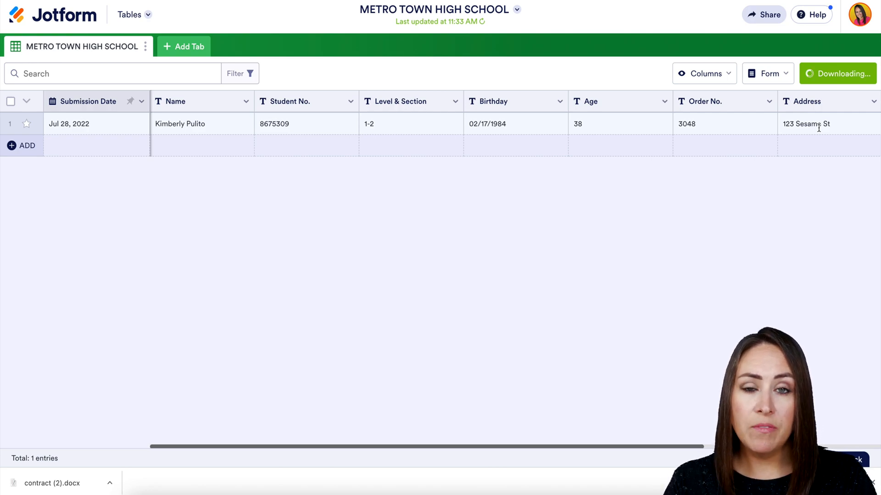
pyautogui.click(11, 101)
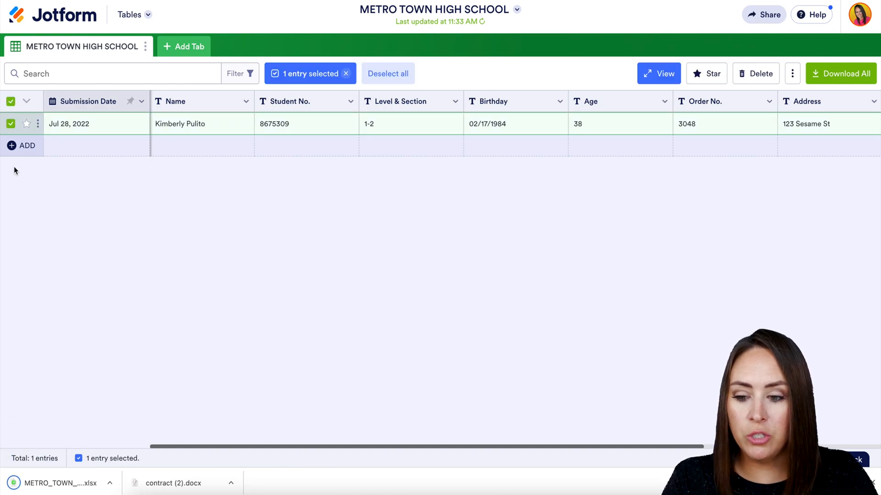
pyautogui.moveTo(306, 166)
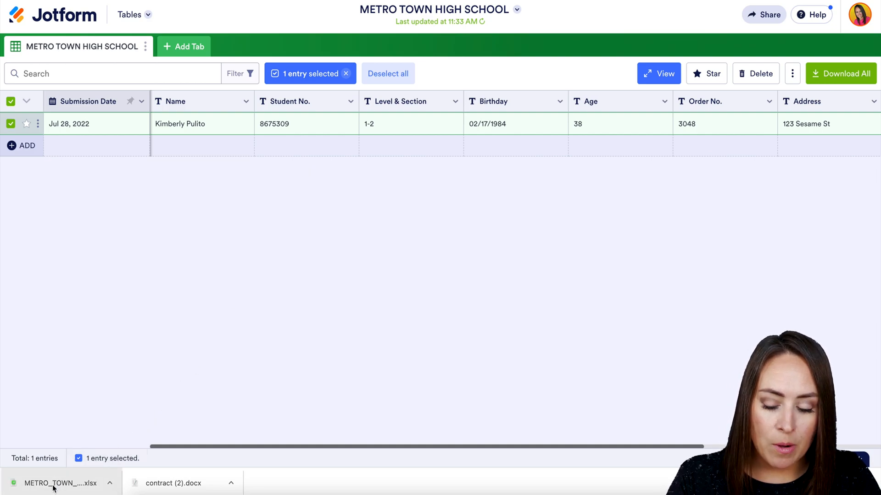
pyautogui.moveTo(152, 422)
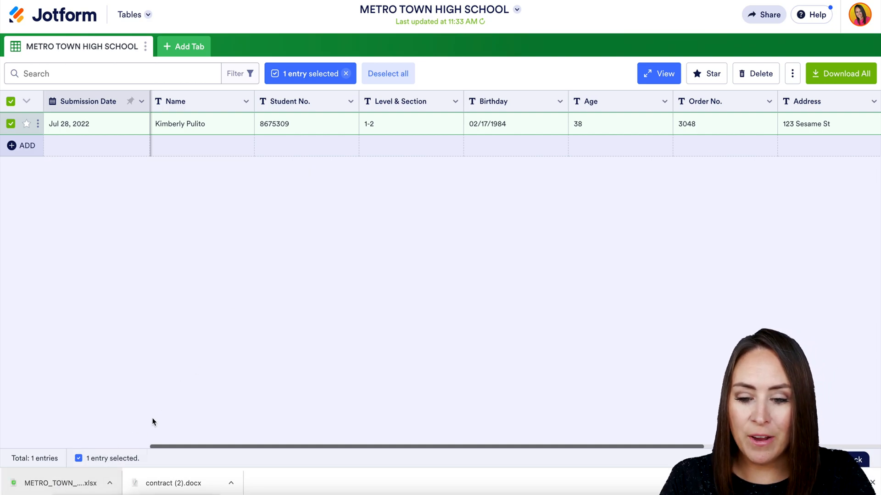
pyautogui.moveTo(156, 419)
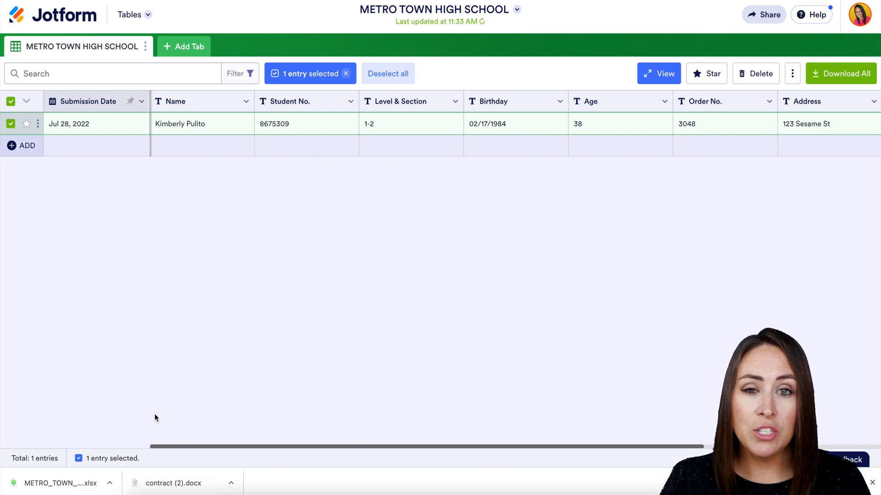